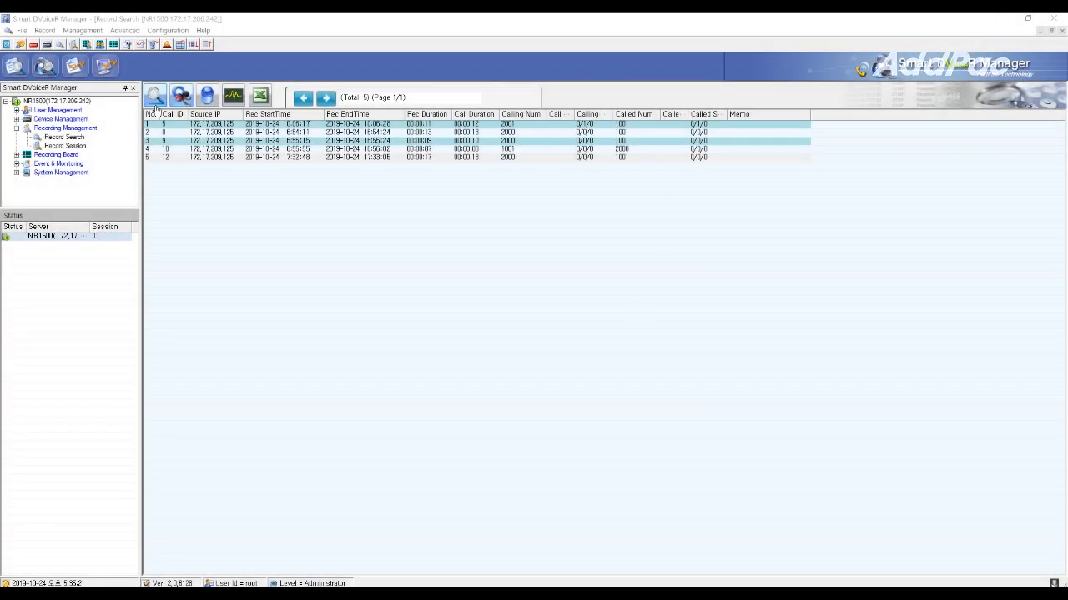
Rerun the record search keeping the existing Search Filter time range
{"action": "left_click", "coordinate": [154, 113]}
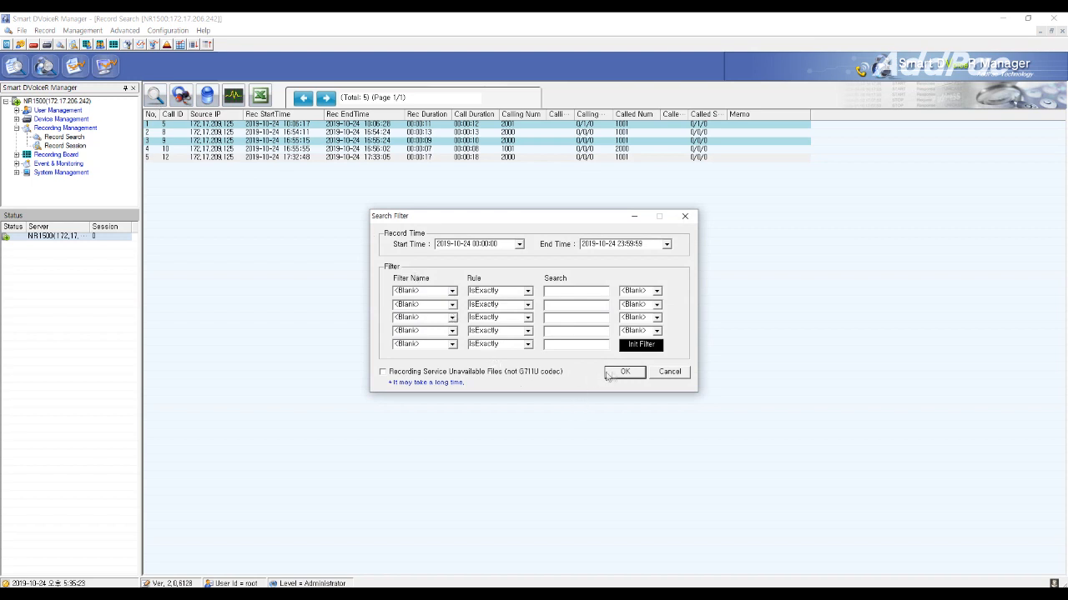
{"action": "left_click", "coordinate": [624, 372]}
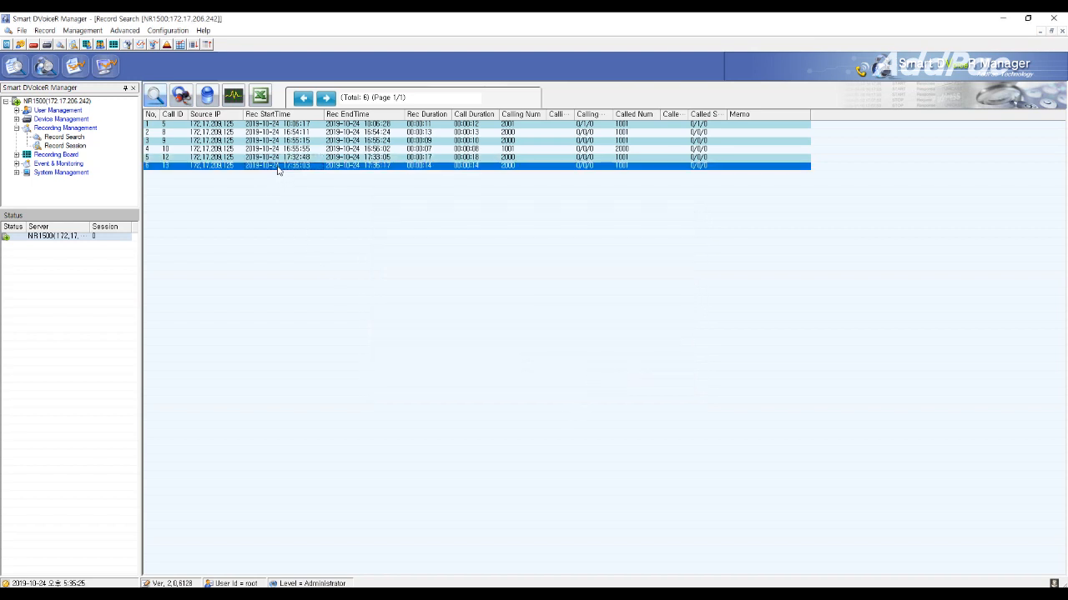